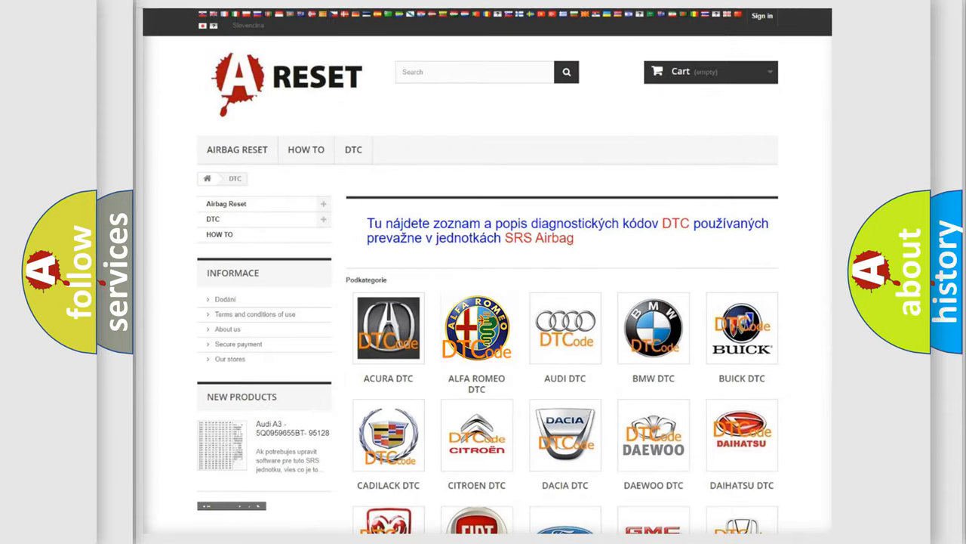
- Select the ALFA ROMEO DTC category tile and review its list of diagnostic code subcategories
left_click(477, 327)
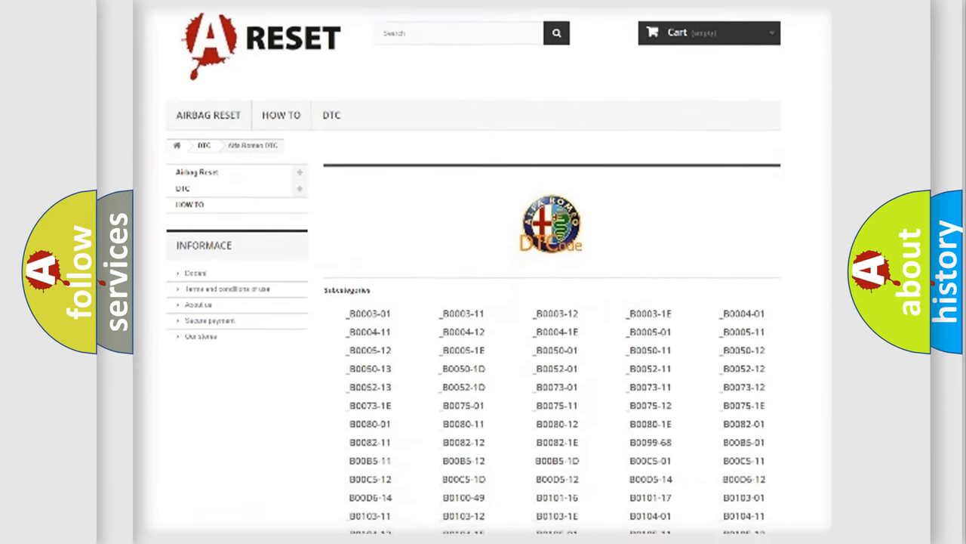
scroll("down", 3)
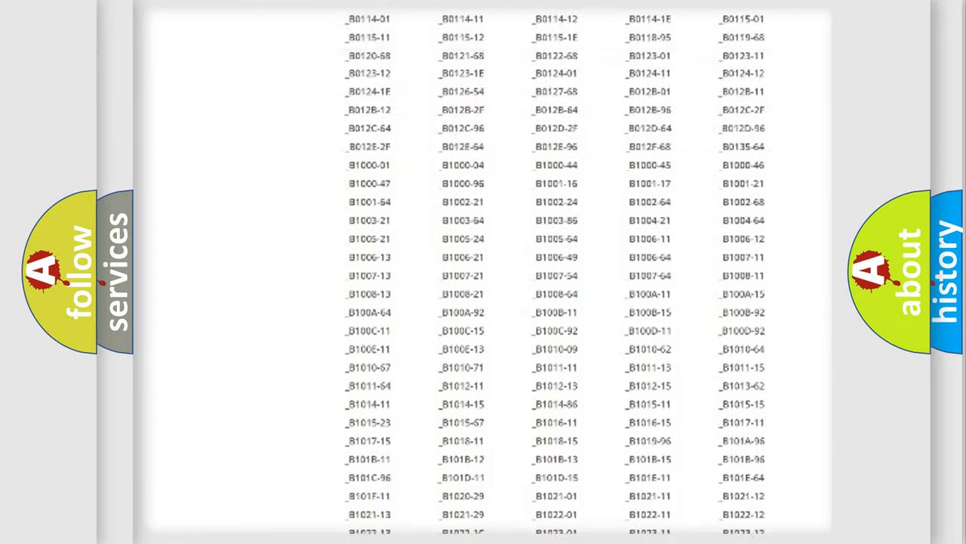
scroll("up", 3)
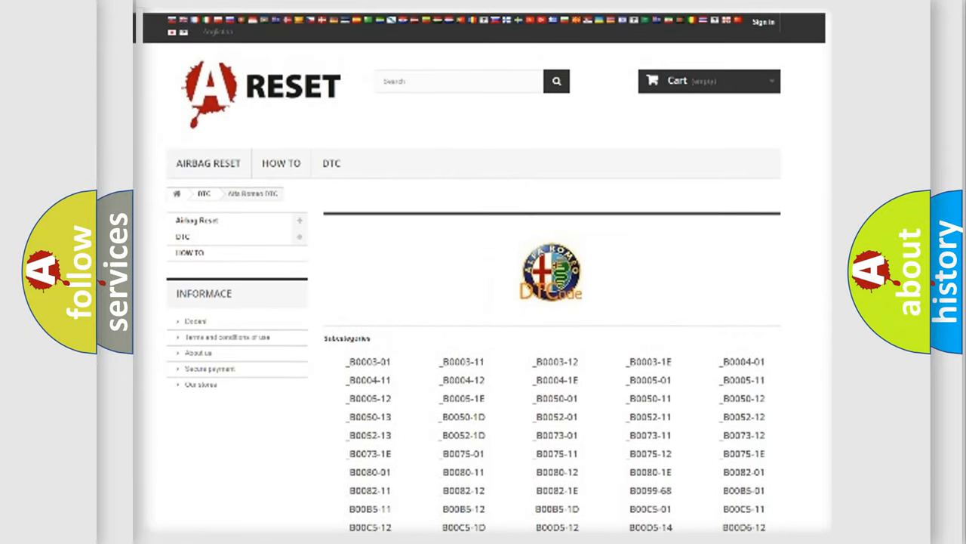